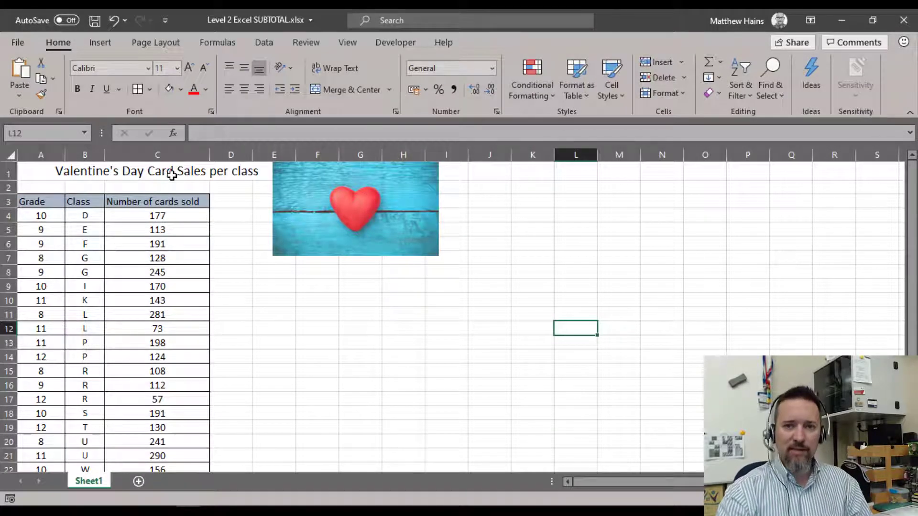
# - Review the Grade, Class and Cards sold columns, then highlight the table from the Grade header down
pyautogui.click(403, 315)
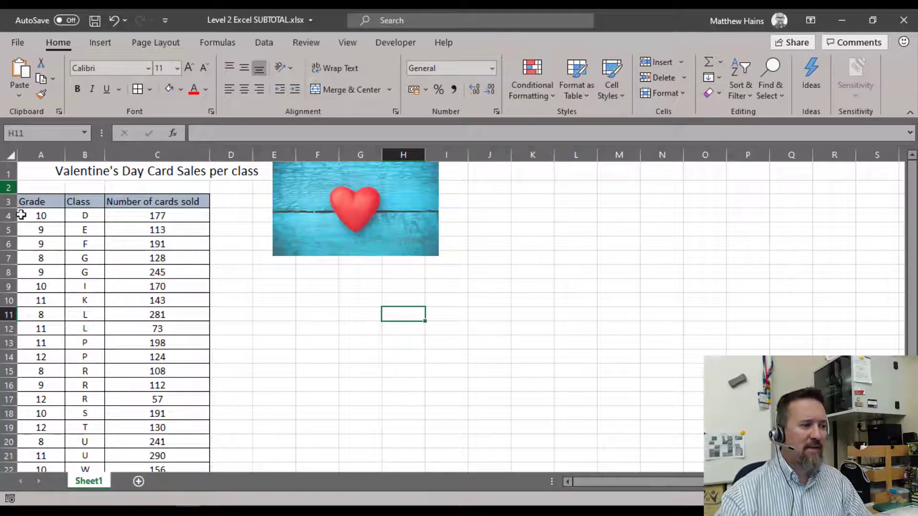
pyautogui.click(40, 216)
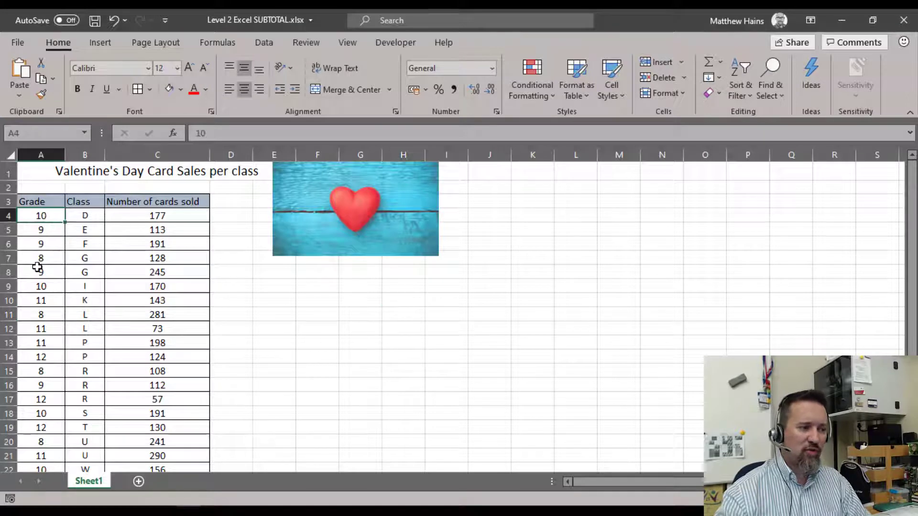
pyautogui.click(85, 215)
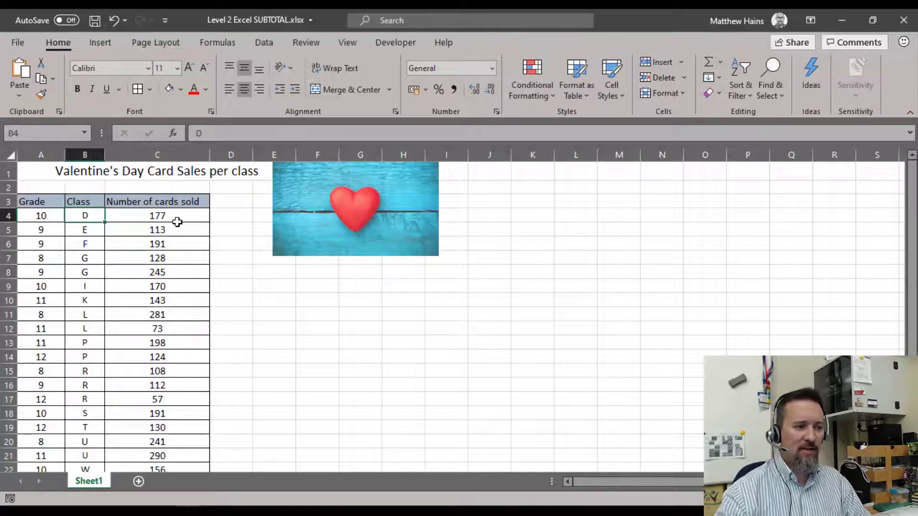
pyautogui.click(157, 315)
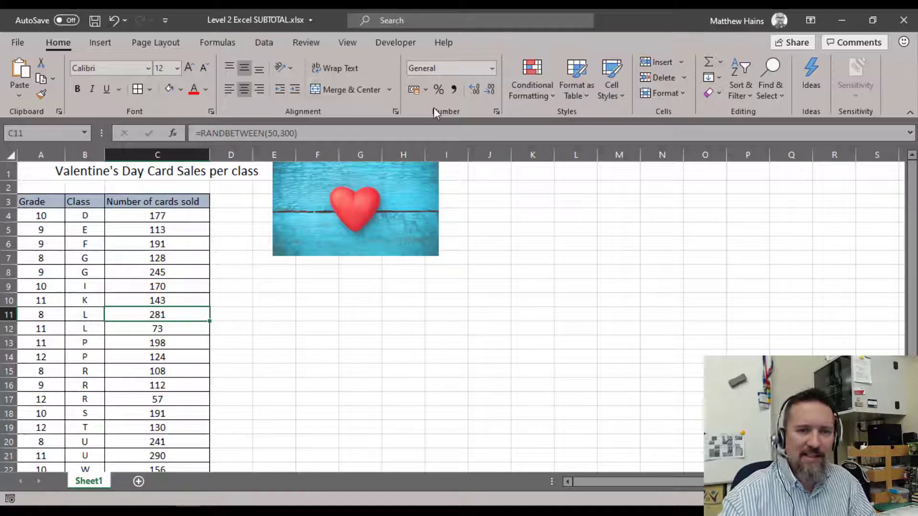
pyautogui.click(40, 202)
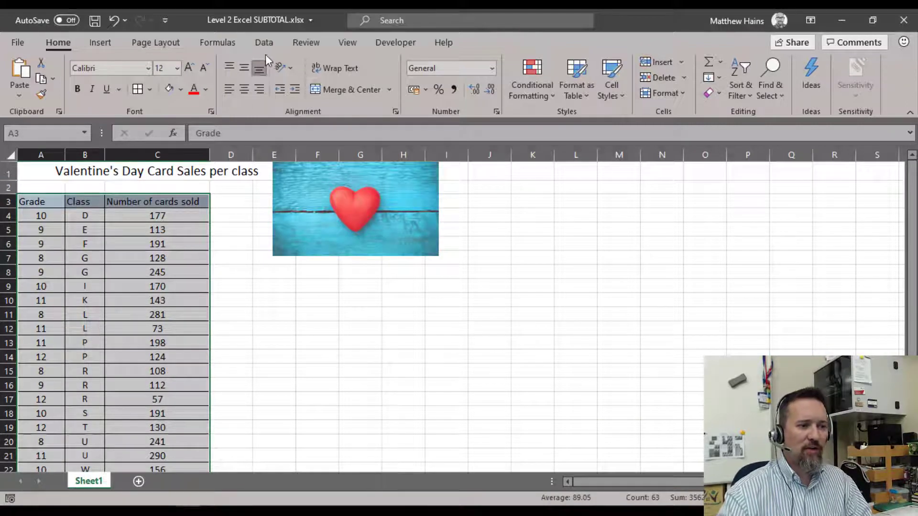
# - Sort the table by the Grade column, smallest to largest, via Data > Sort
pyautogui.click(264, 42)
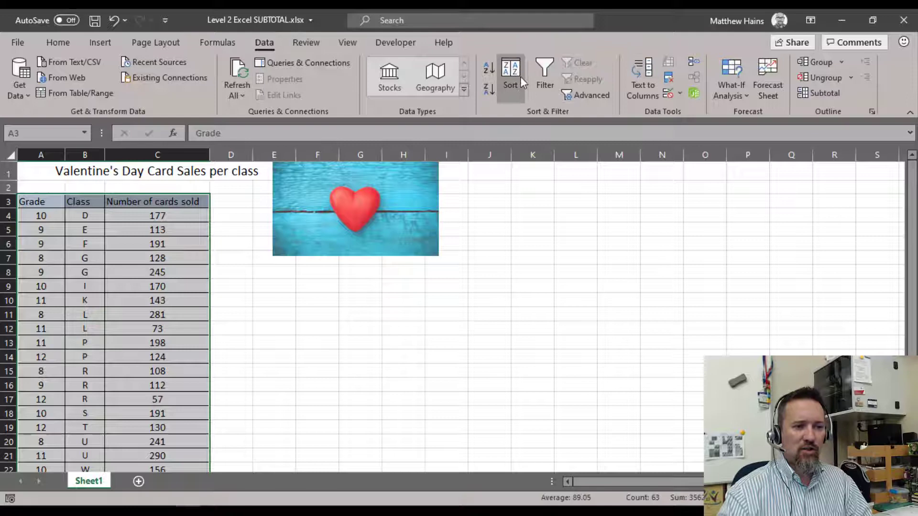
pyautogui.click(510, 76)
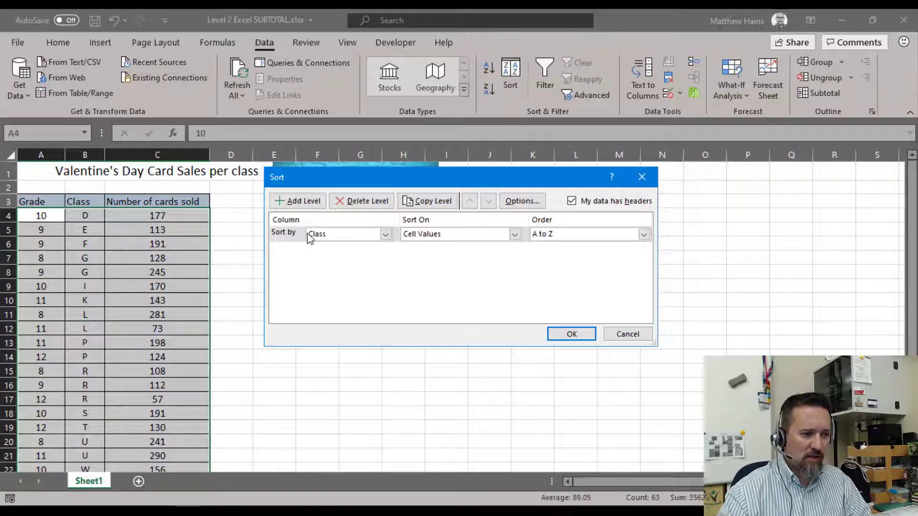
pyautogui.click(384, 233)
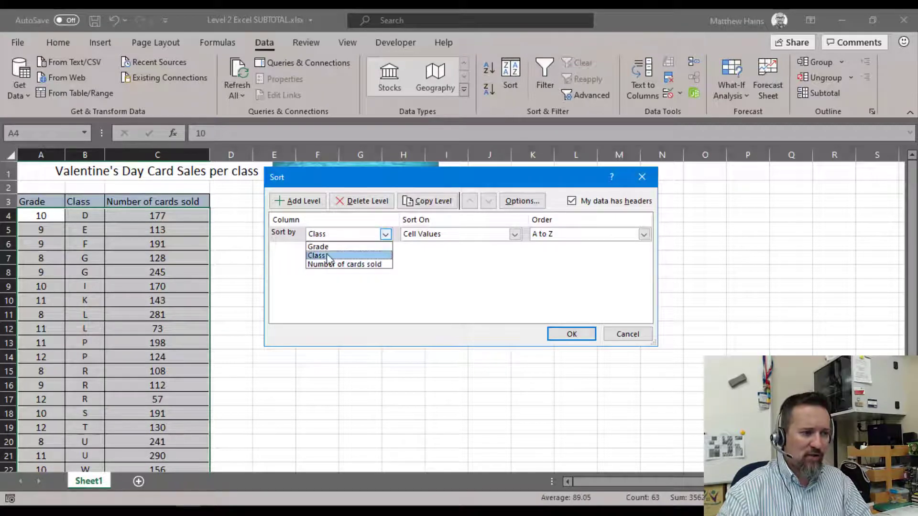
pyautogui.click(317, 246)
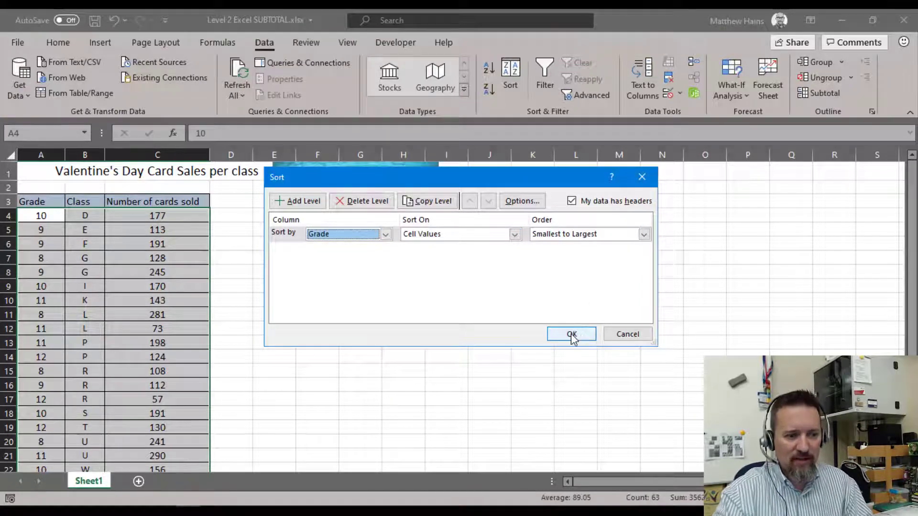
pyautogui.click(570, 333)
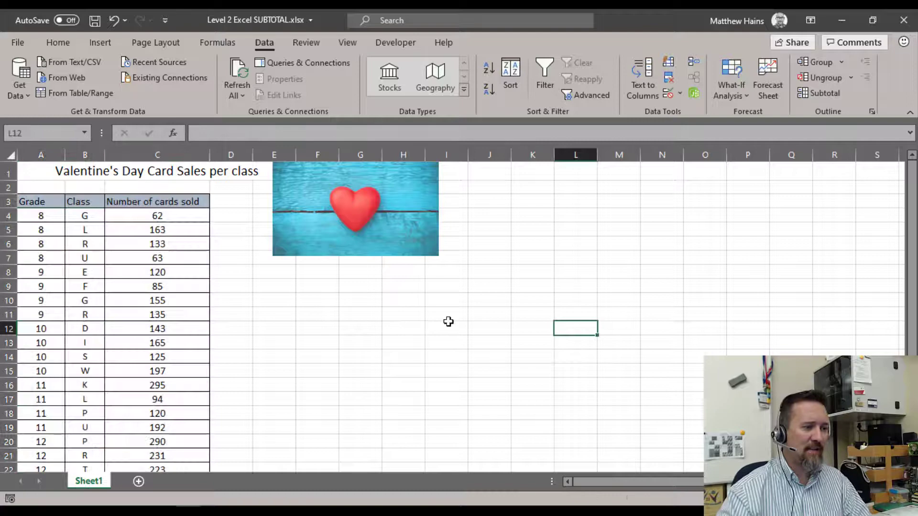
# - Check that grade 8 now leads the sorted list and reselect the full table range
pyautogui.click(40, 215)
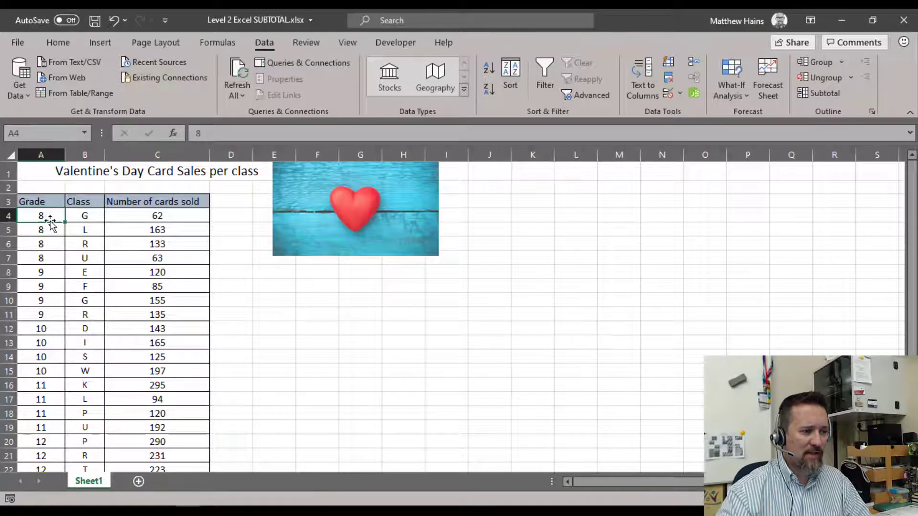
pyautogui.scroll(-3)
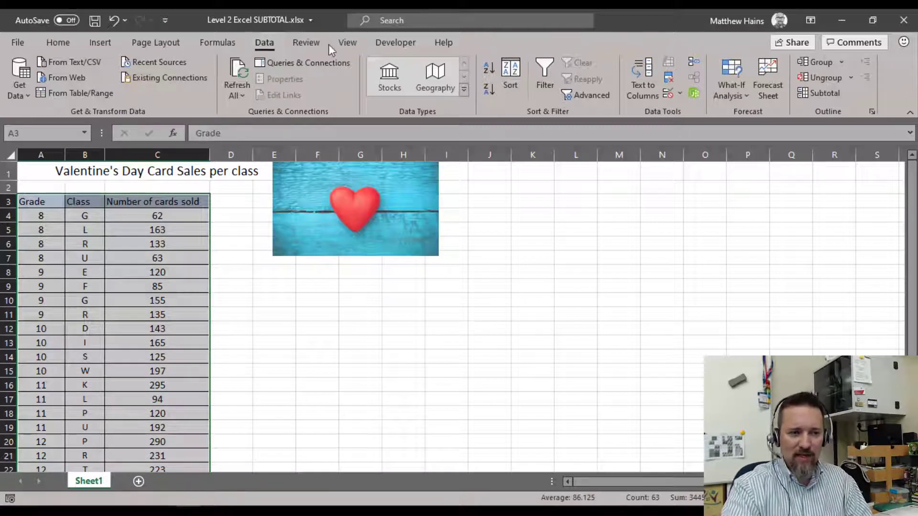
pyautogui.moveTo(825, 93)
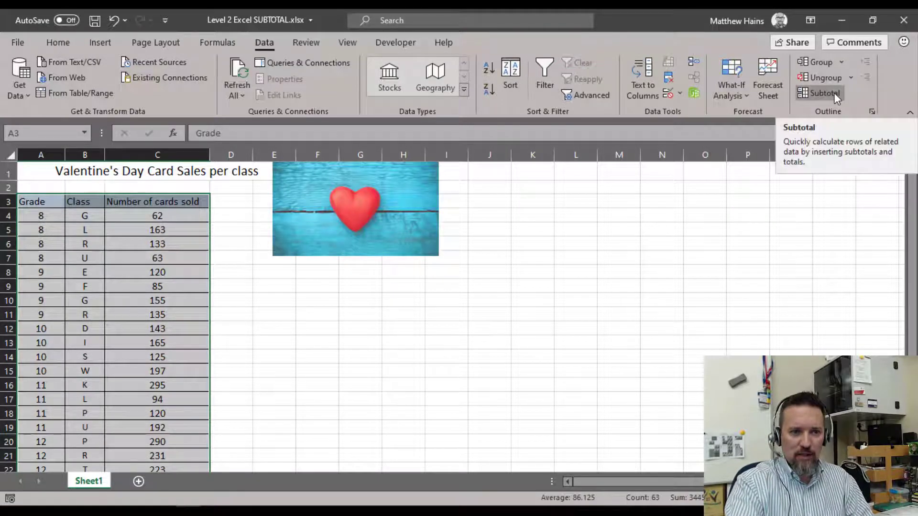
# - In the Subtotal dialog, group at each change in Grade with Sum as the summary function
pyautogui.click(823, 93)
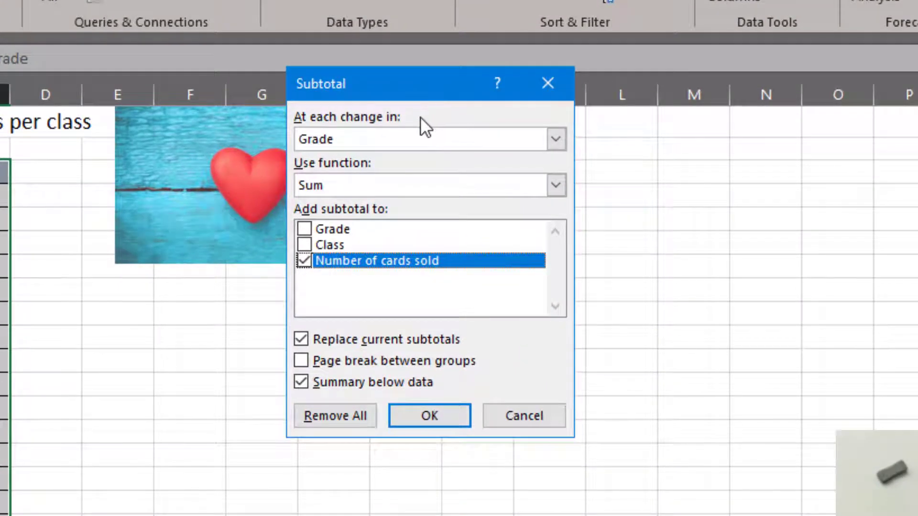
pyautogui.moveTo(361, 123)
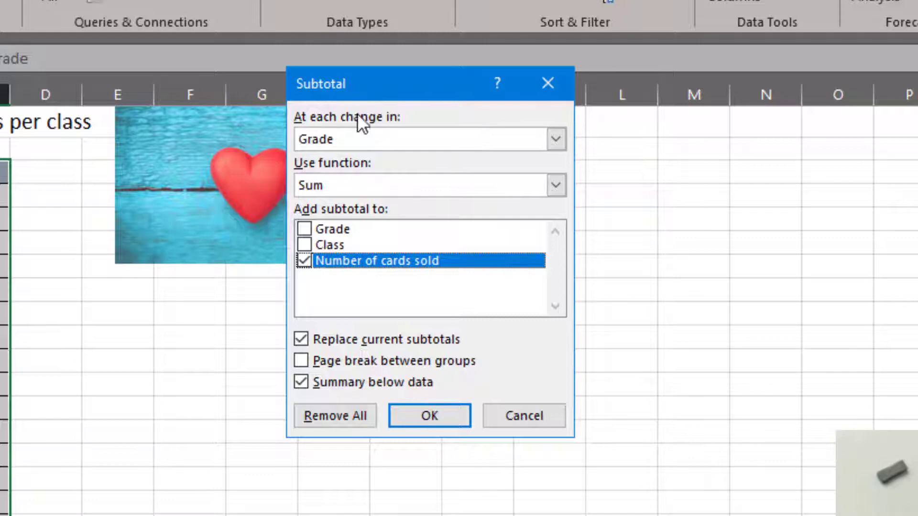
pyautogui.click(554, 139)
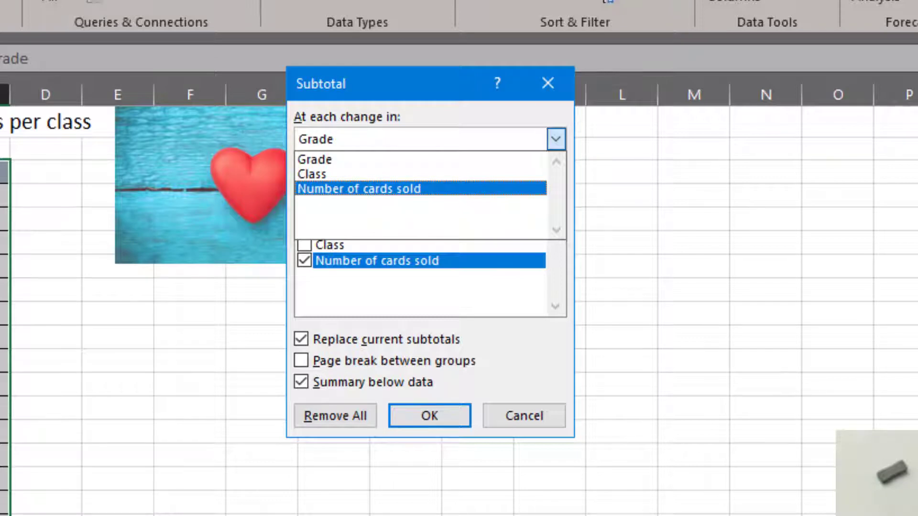
pyautogui.click(314, 159)
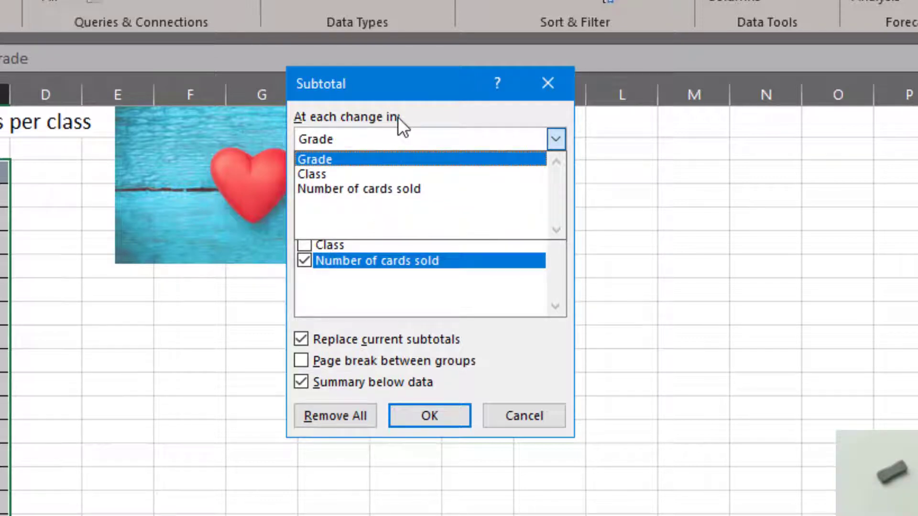
pyautogui.click(315, 159)
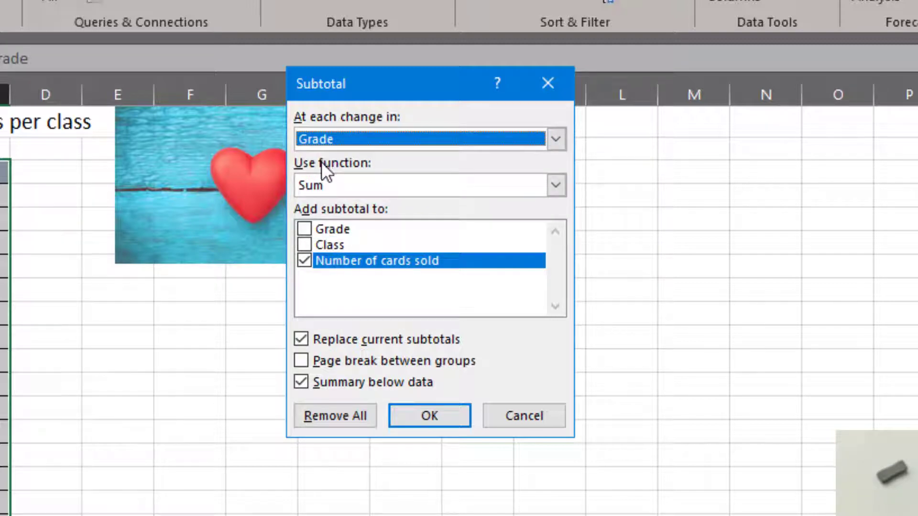
pyautogui.moveTo(369, 176)
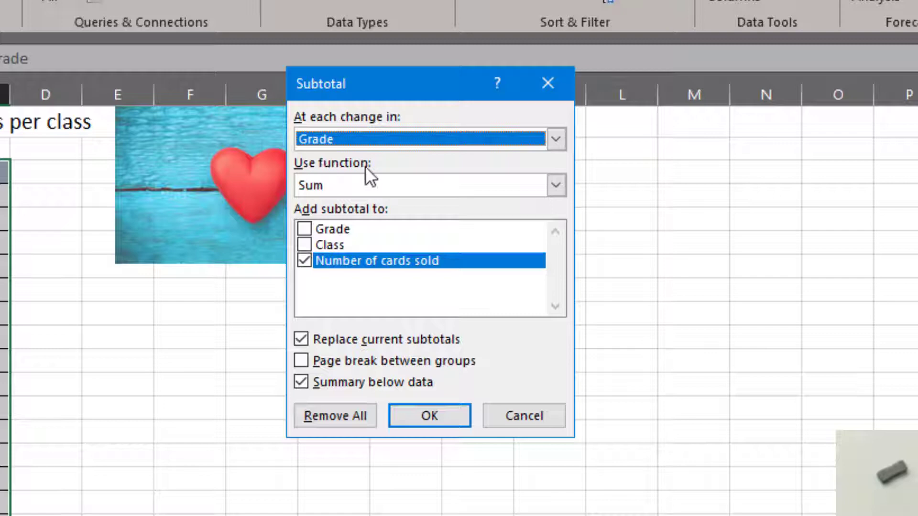
pyautogui.click(553, 185)
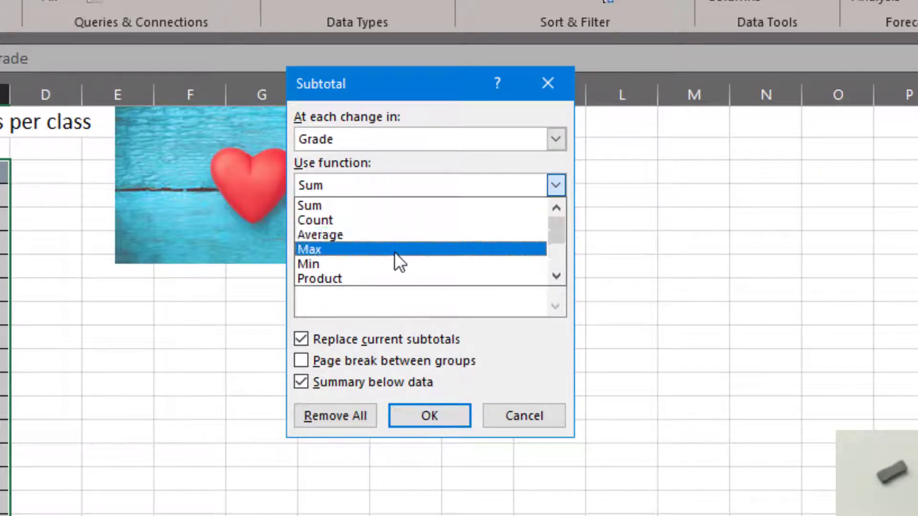
pyautogui.scroll(-3)
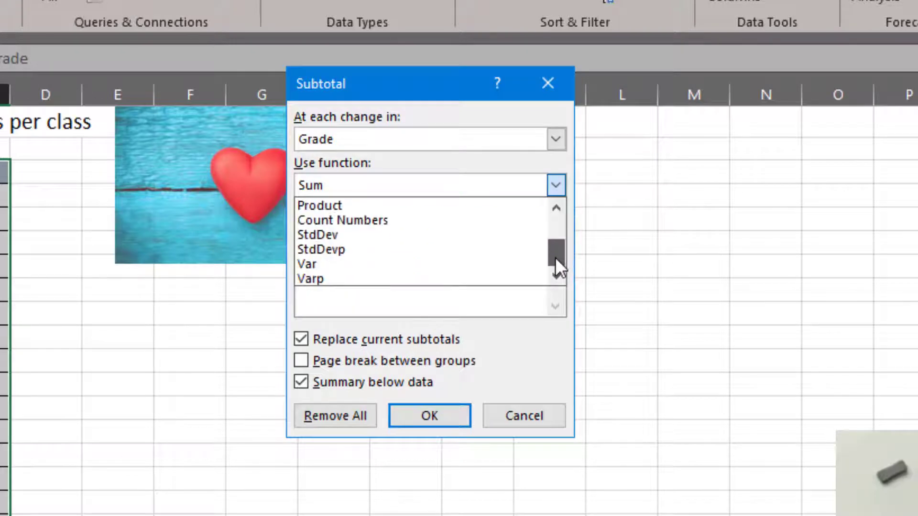
pyautogui.click(428, 184)
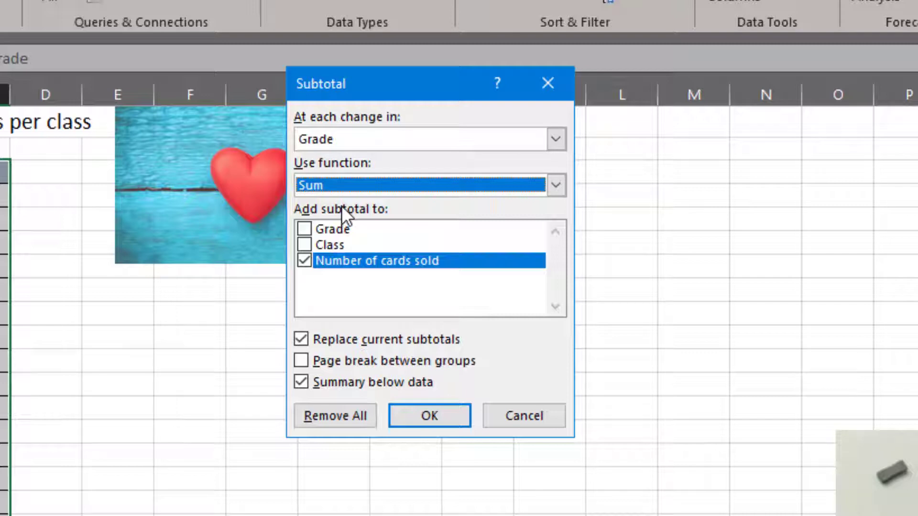
pyautogui.moveTo(411, 126)
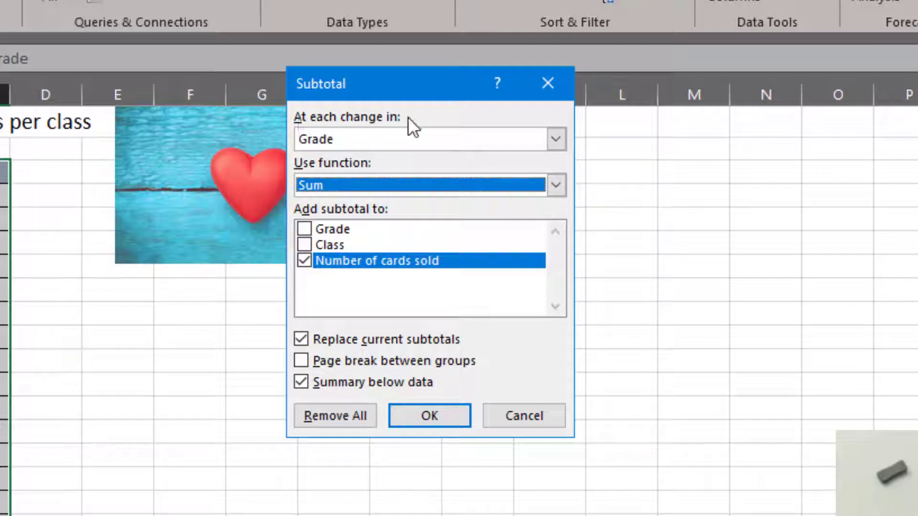
pyautogui.moveTo(339, 166)
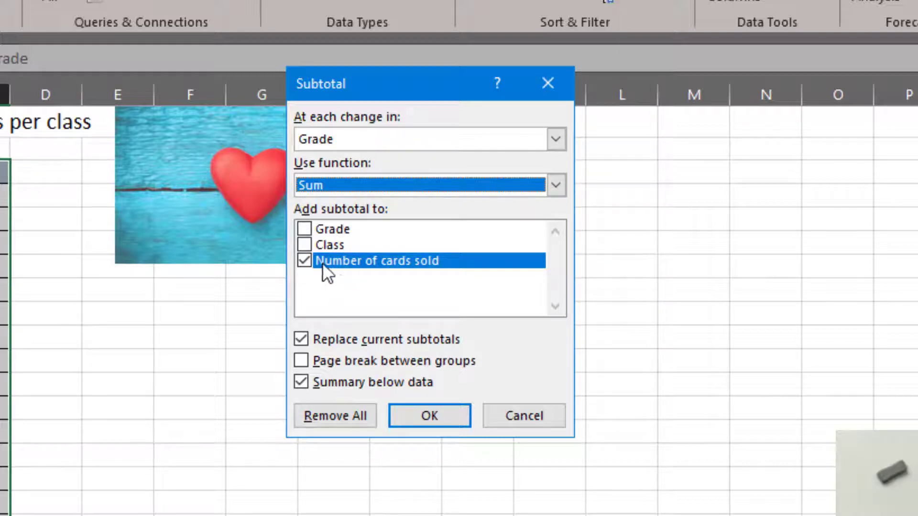
pyautogui.moveTo(404, 272)
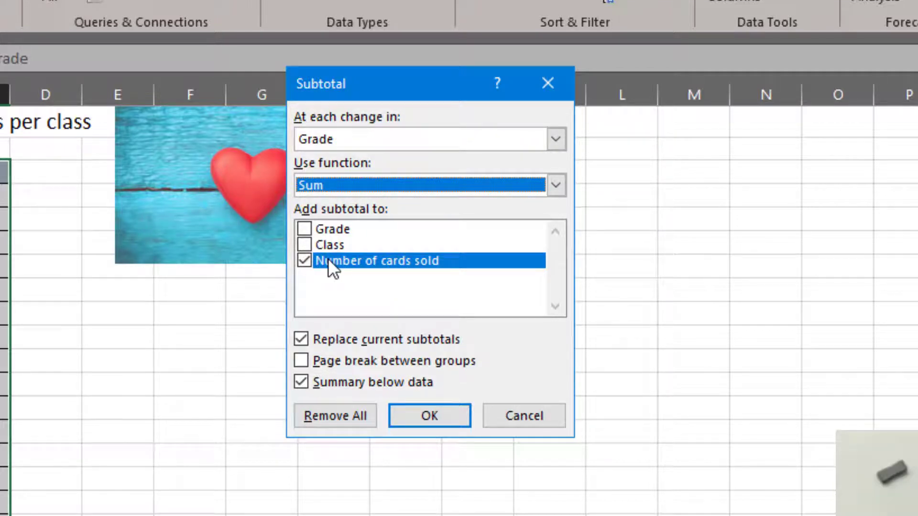
pyautogui.moveTo(378, 252)
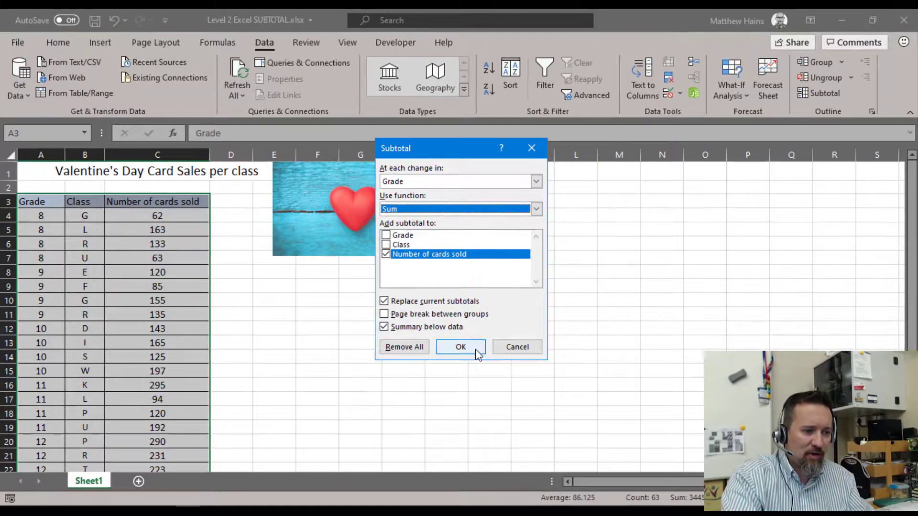
# - Apply the subtotals and inspect the SUBTOTAL formulas behind the 8 Total and 9 Total rows
pyautogui.click(460, 347)
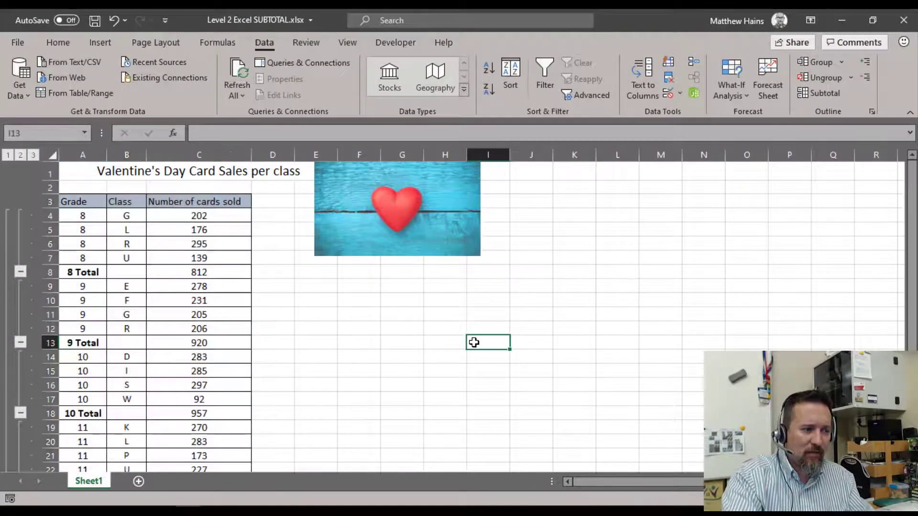
pyautogui.moveTo(353, 357)
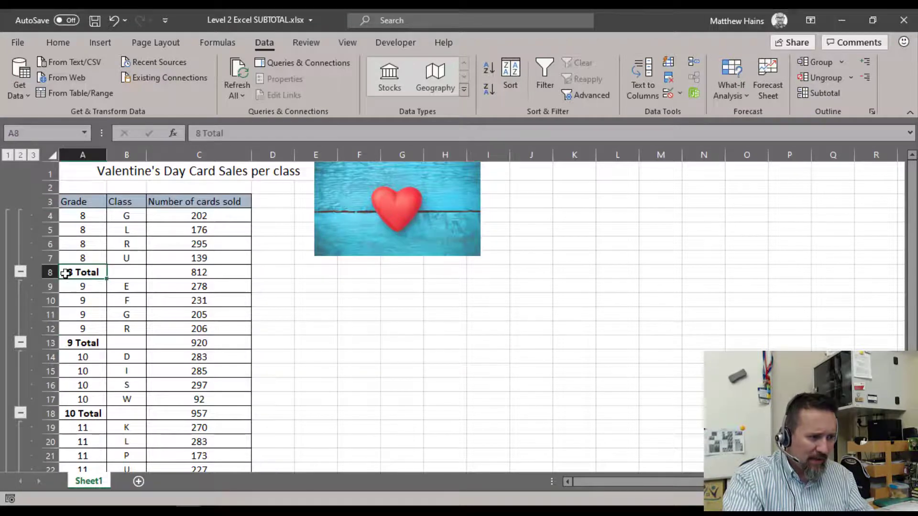
pyautogui.click(198, 272)
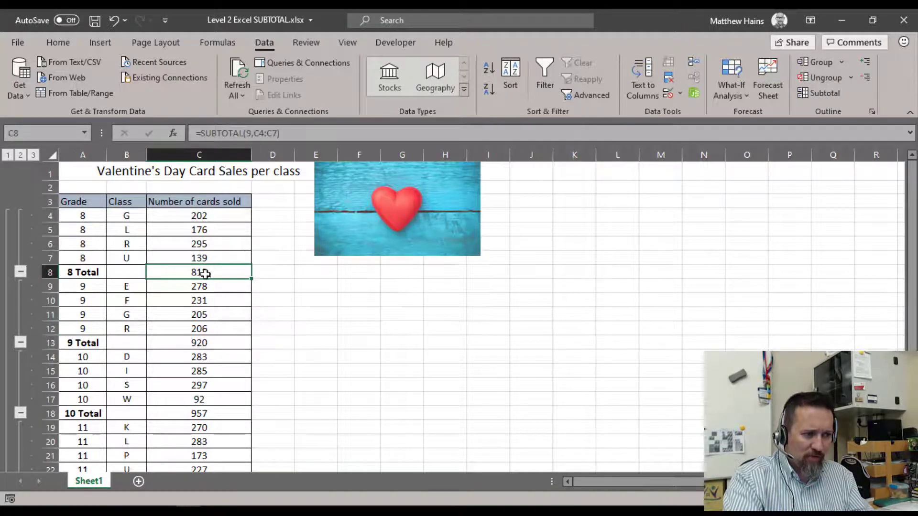
pyautogui.click(82, 342)
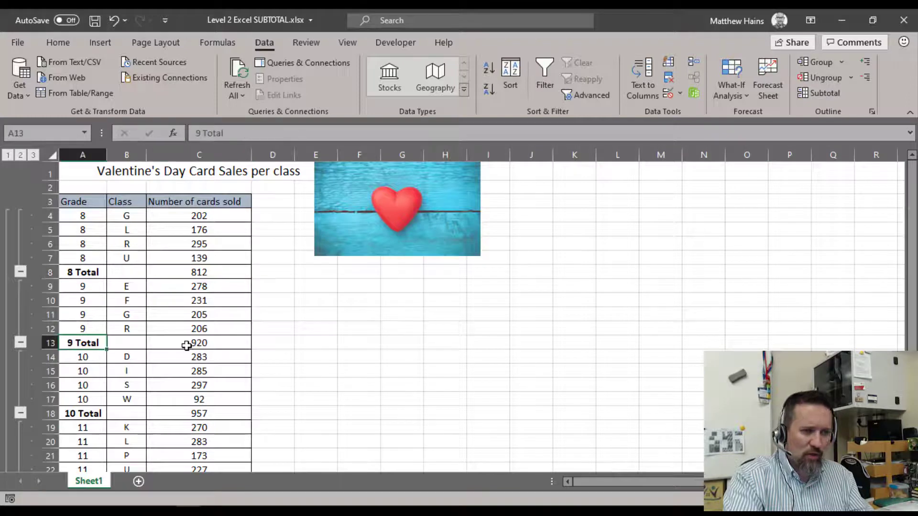
pyautogui.click(199, 413)
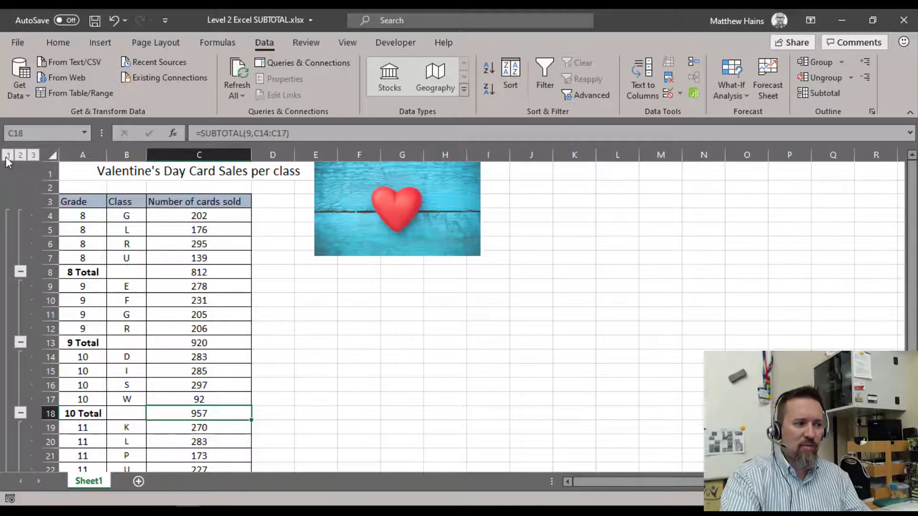
# - Compare outline levels 1, 2 and 3, then settle on level 2 showing grade totals and the Grand Total
pyautogui.click(8, 155)
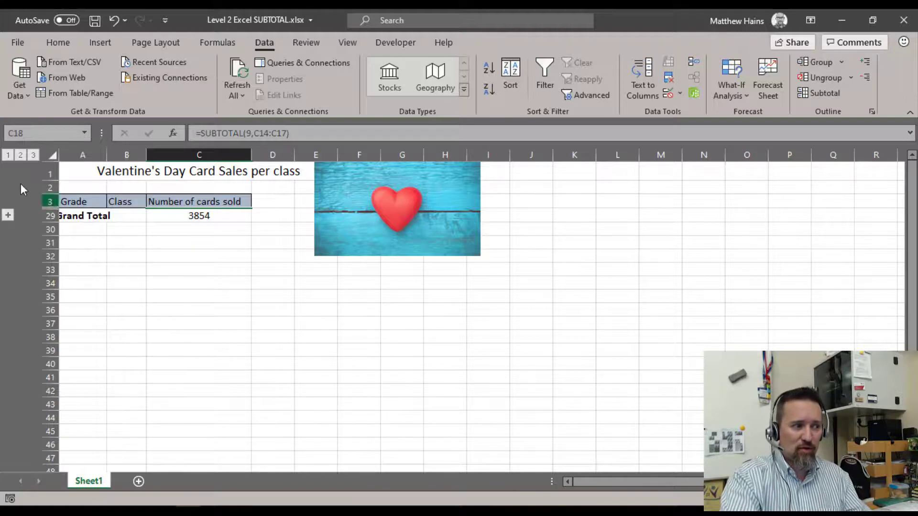
pyautogui.click(20, 155)
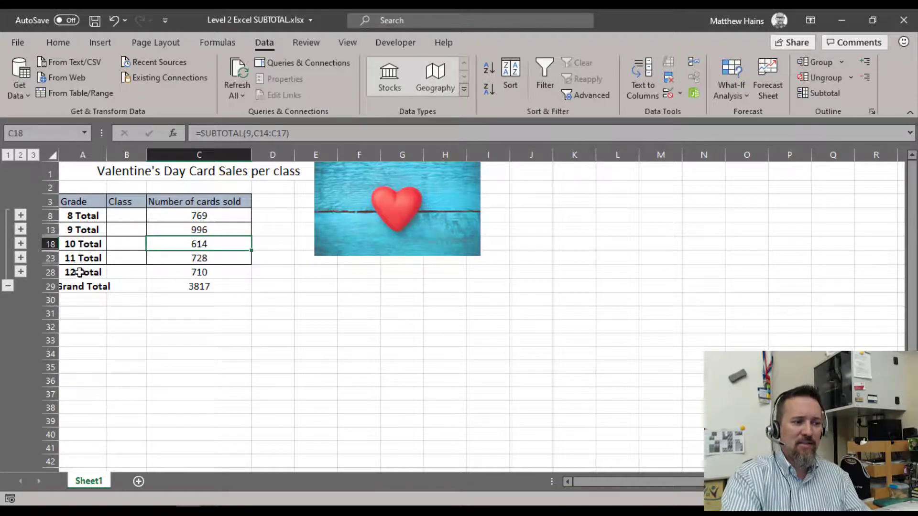
pyautogui.click(34, 155)
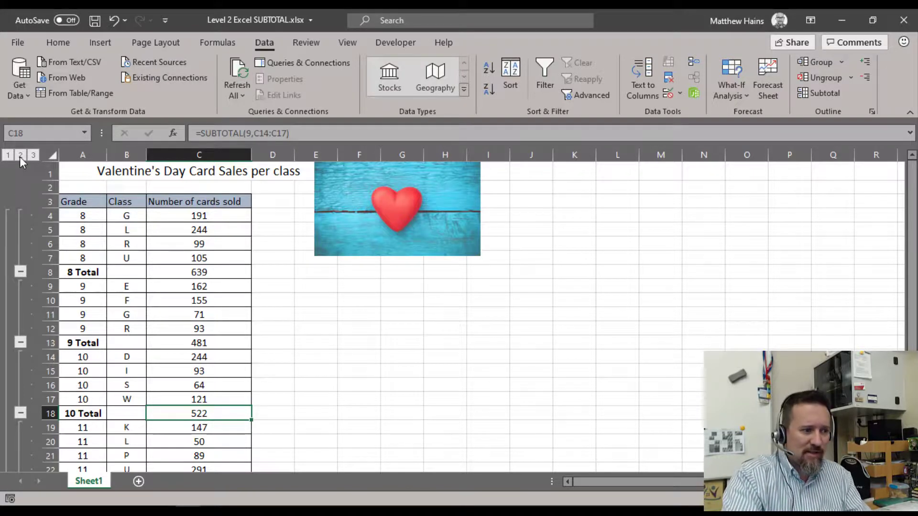
pyautogui.click(20, 155)
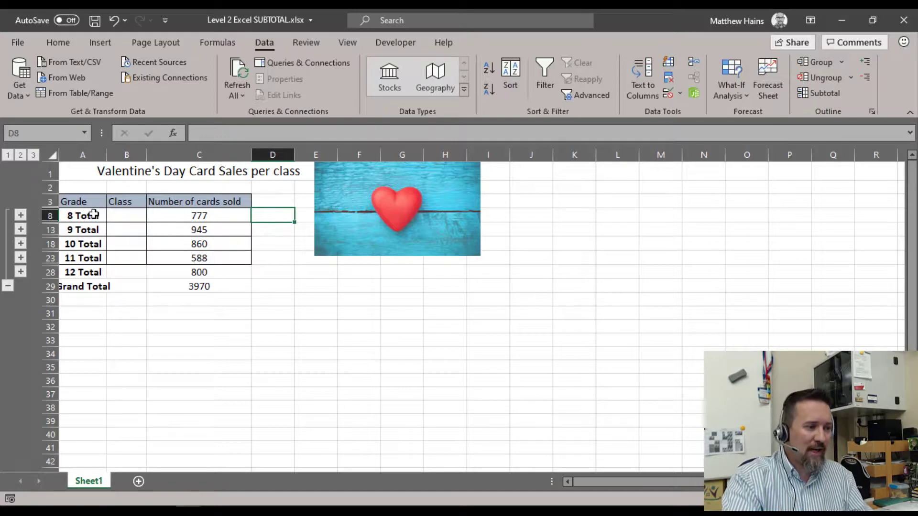
pyautogui.click(82, 215)
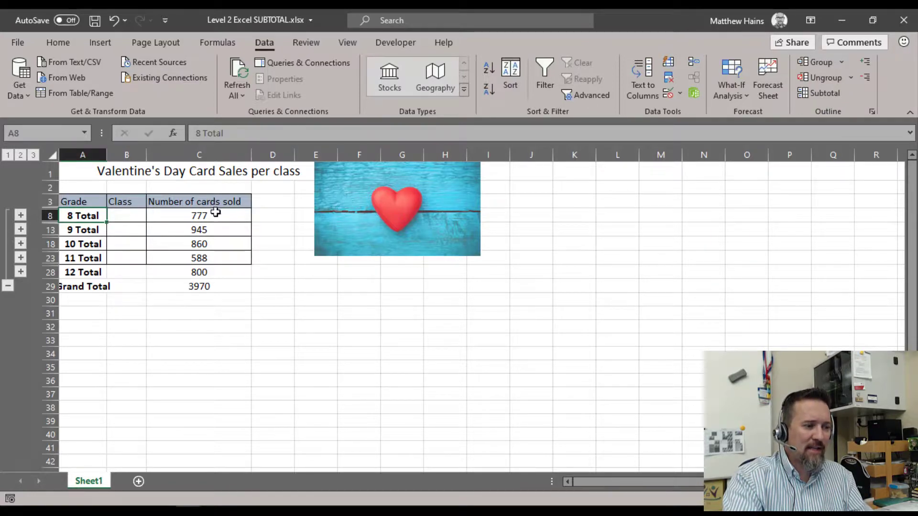
pyautogui.click(82, 230)
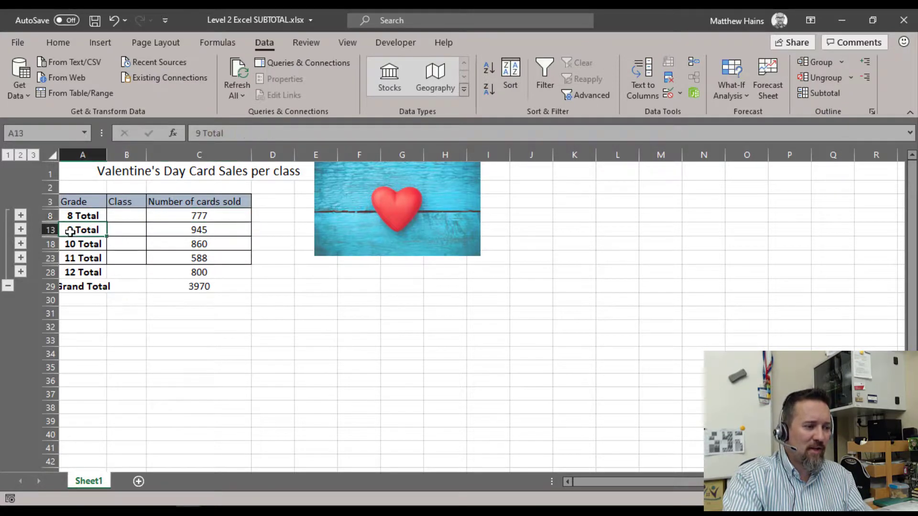